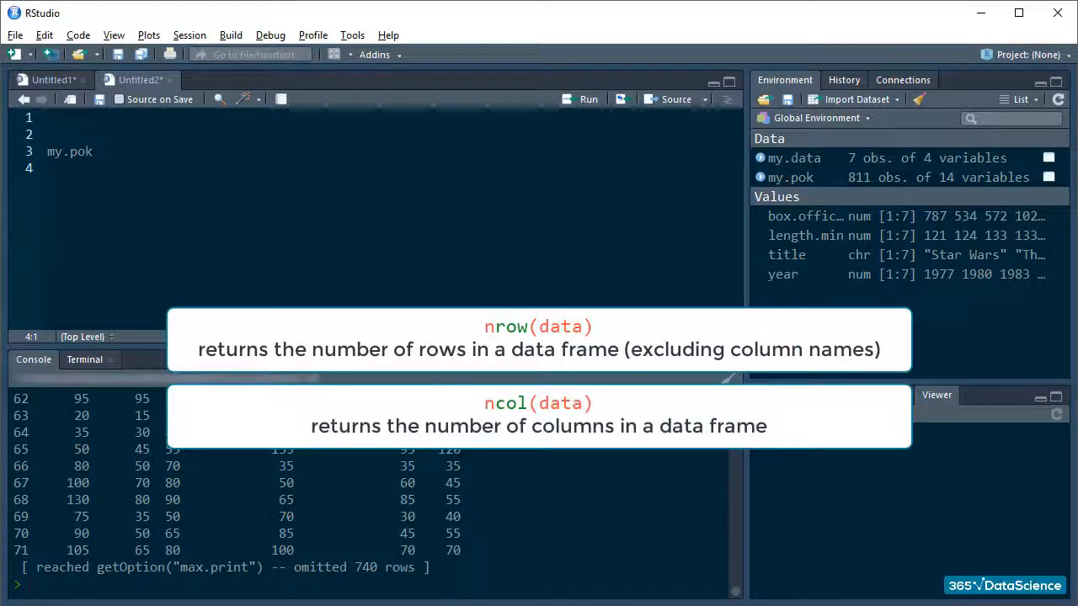
Step: Run nrow(my.pok) and ncol(my.pok), returning 811 rows and 14 columns
{"action": "type", "text": "nrow(my.pok"}
{"action": "type", "text": "ncol(my.pok"}
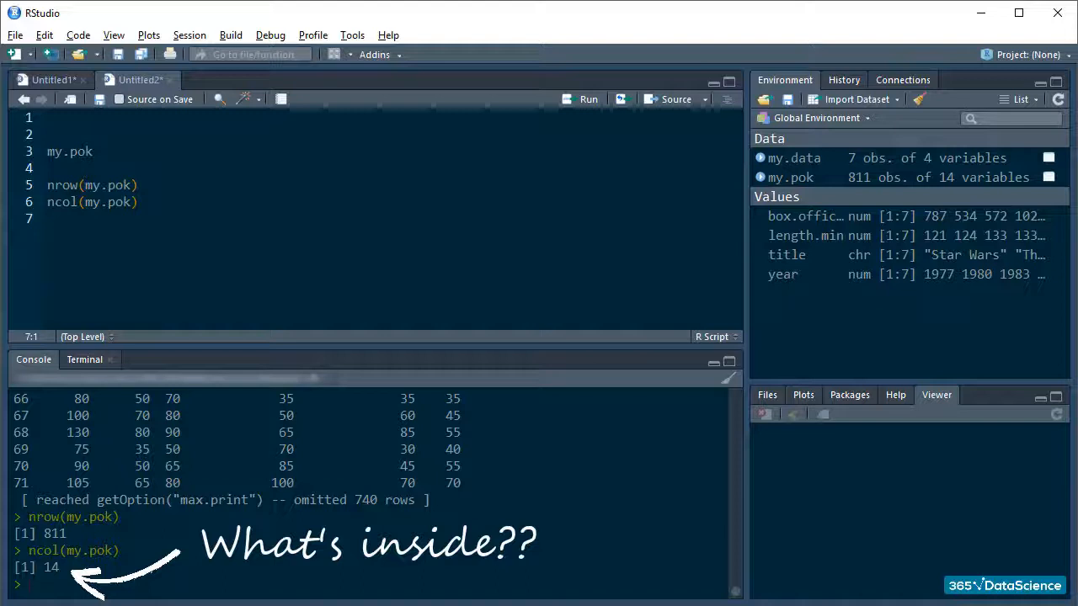
Step: Run colnames(my.pok) to list the 14 column names from id to speed
{"action": "type", "text": "colnames(my.pok"}
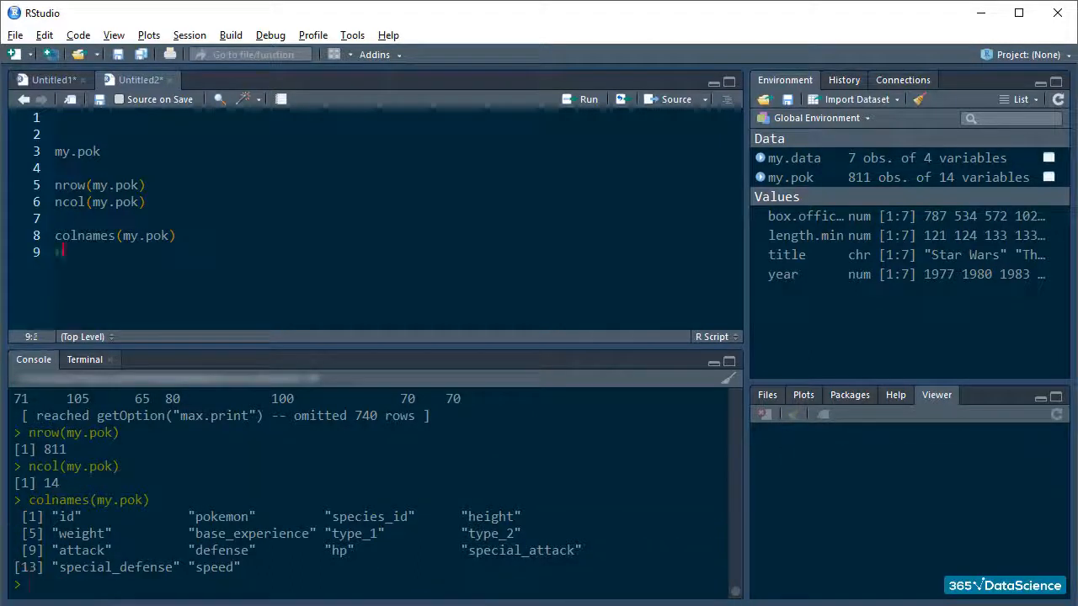
Step: Run rownames(my.pok) to print row names "1" through "811"
{"action": "type", "text": "rownames(my.pok)"}
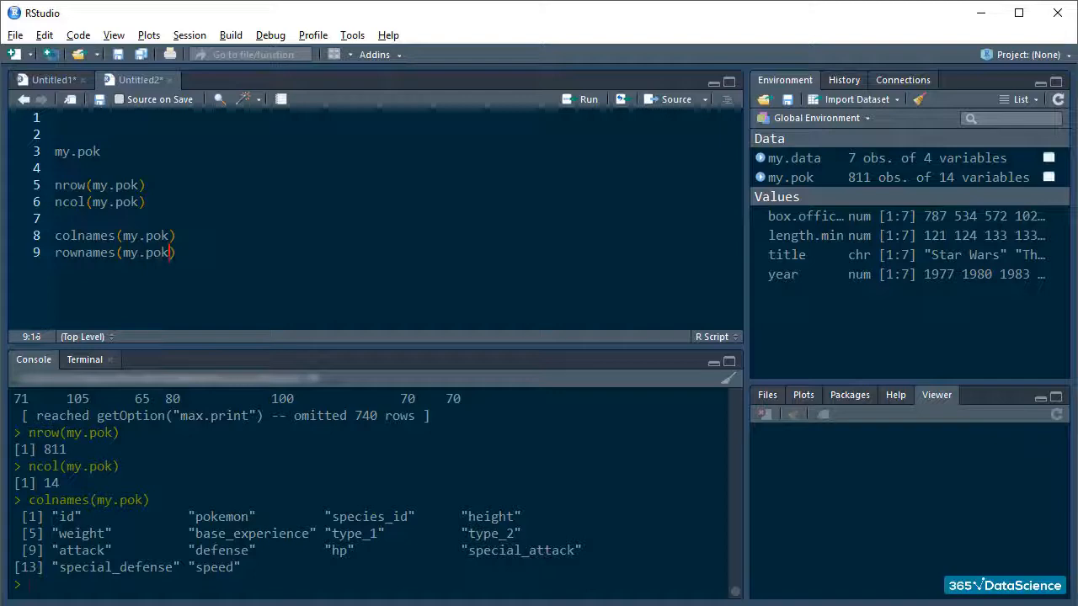
{"action": "left_click", "coordinate": [588, 97]}
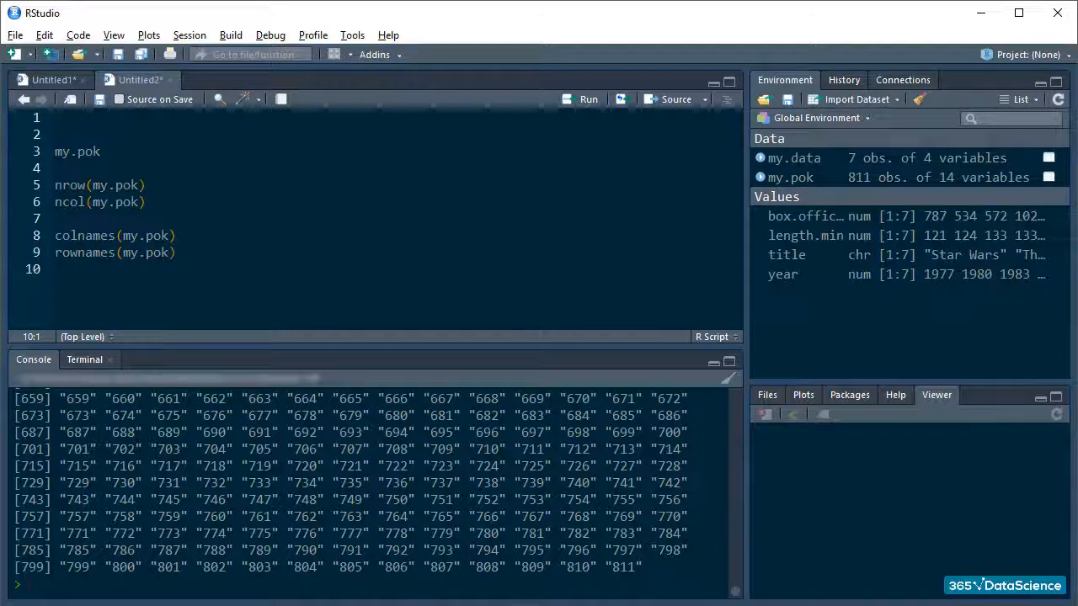
Step: Run str(my.pok) to show each column's type and first values
{"action": "type", "text": "str(my.pok"}
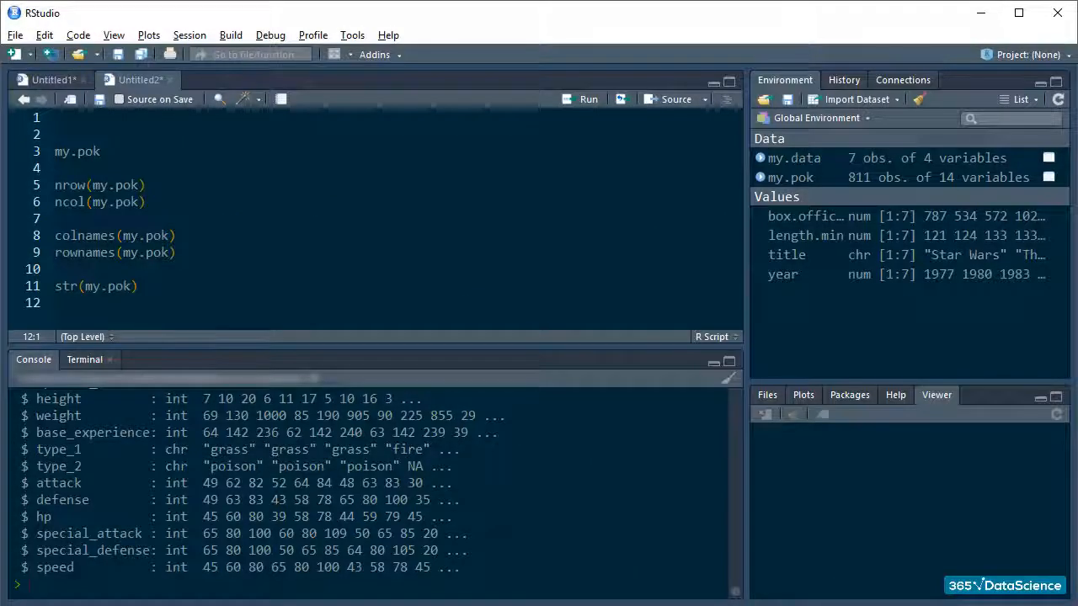
Step: Run summary(my.pok) and enlarge the Console to read the per-column statistics
{"action": "type", "text": "summary(my.pok"}
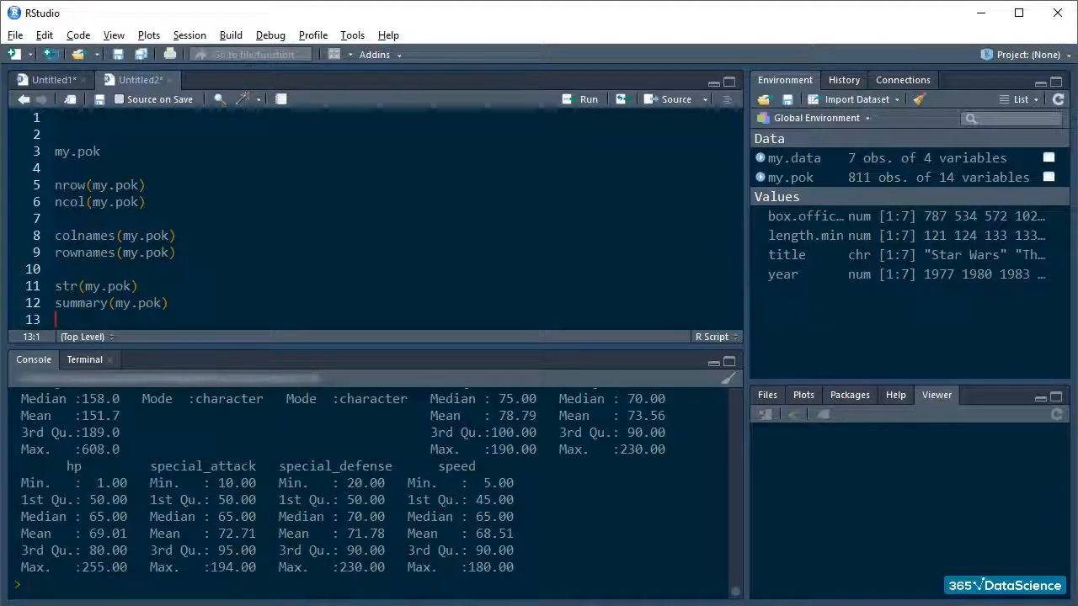
{"action": "left_click_drag", "start_coordinate": [554, 337], "coordinate": [554, 234]}
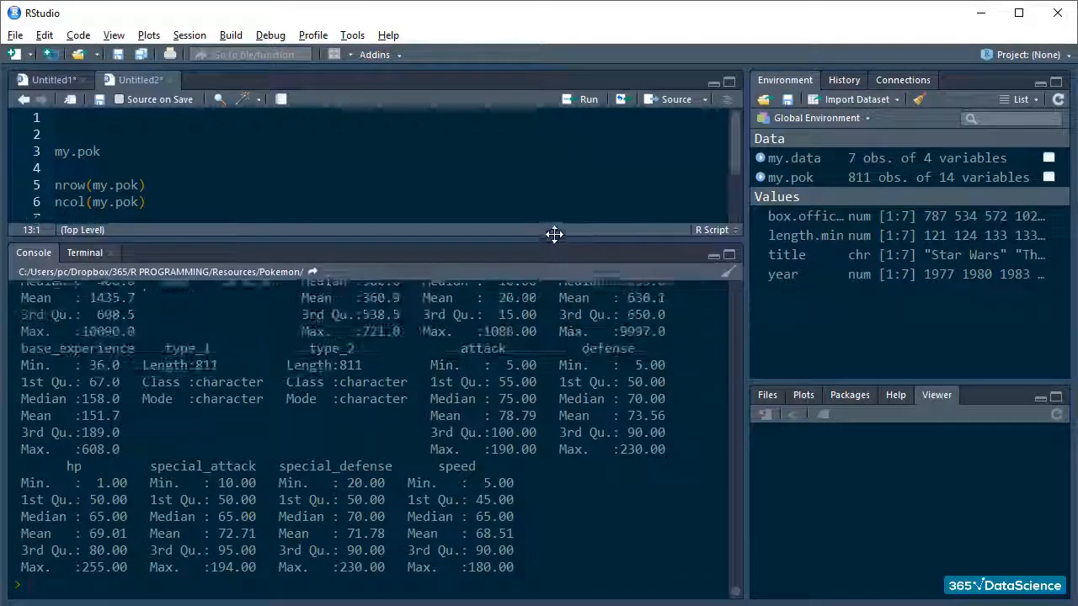